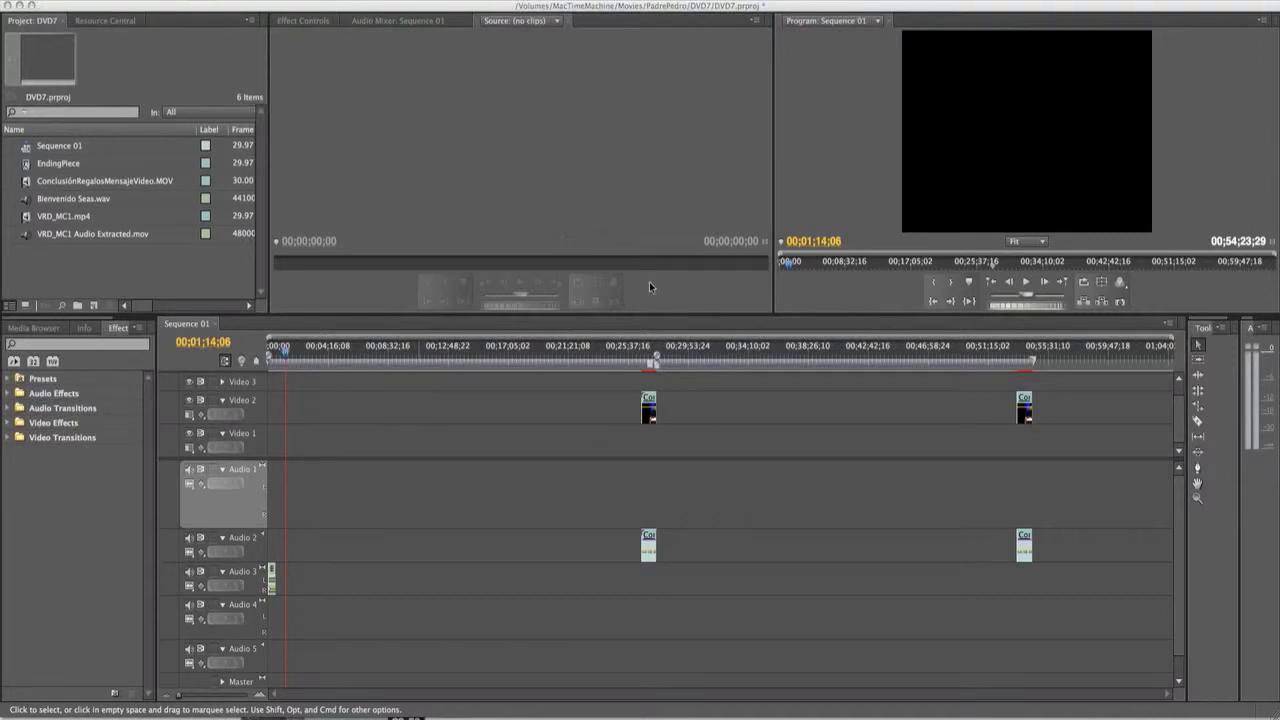
pyautogui.moveTo(402, 277)
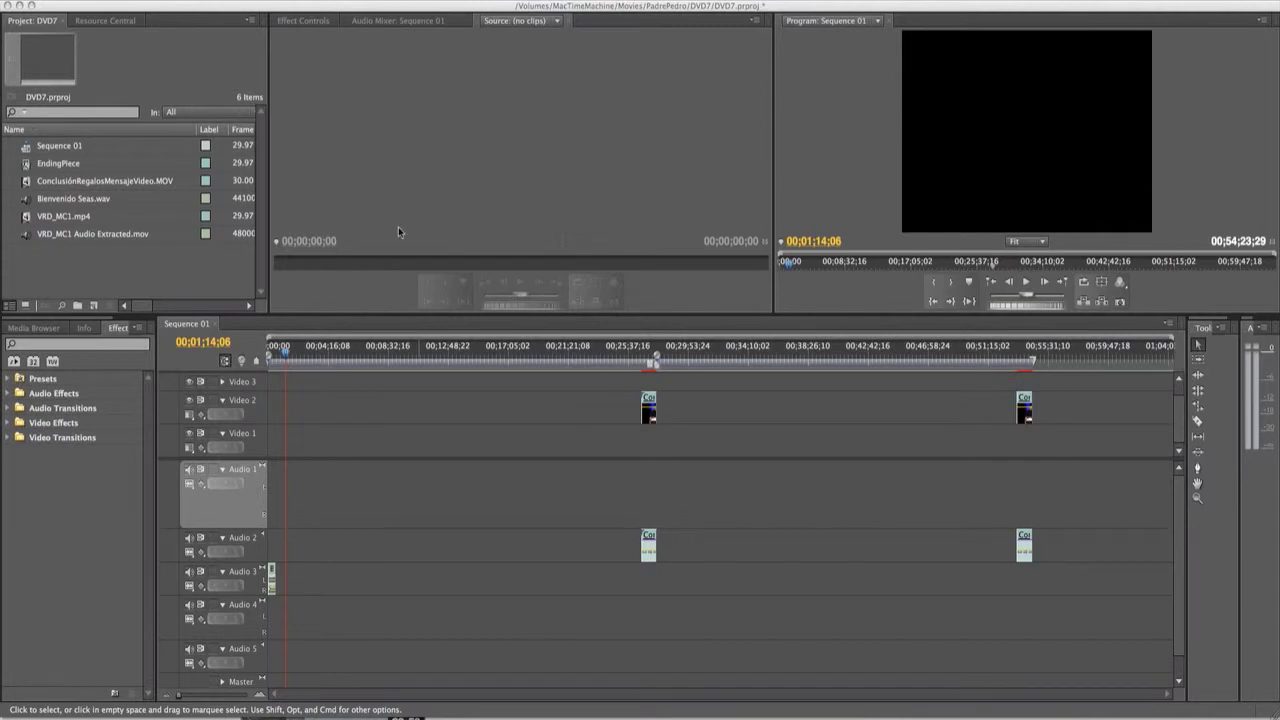
pyautogui.moveTo(173, 258)
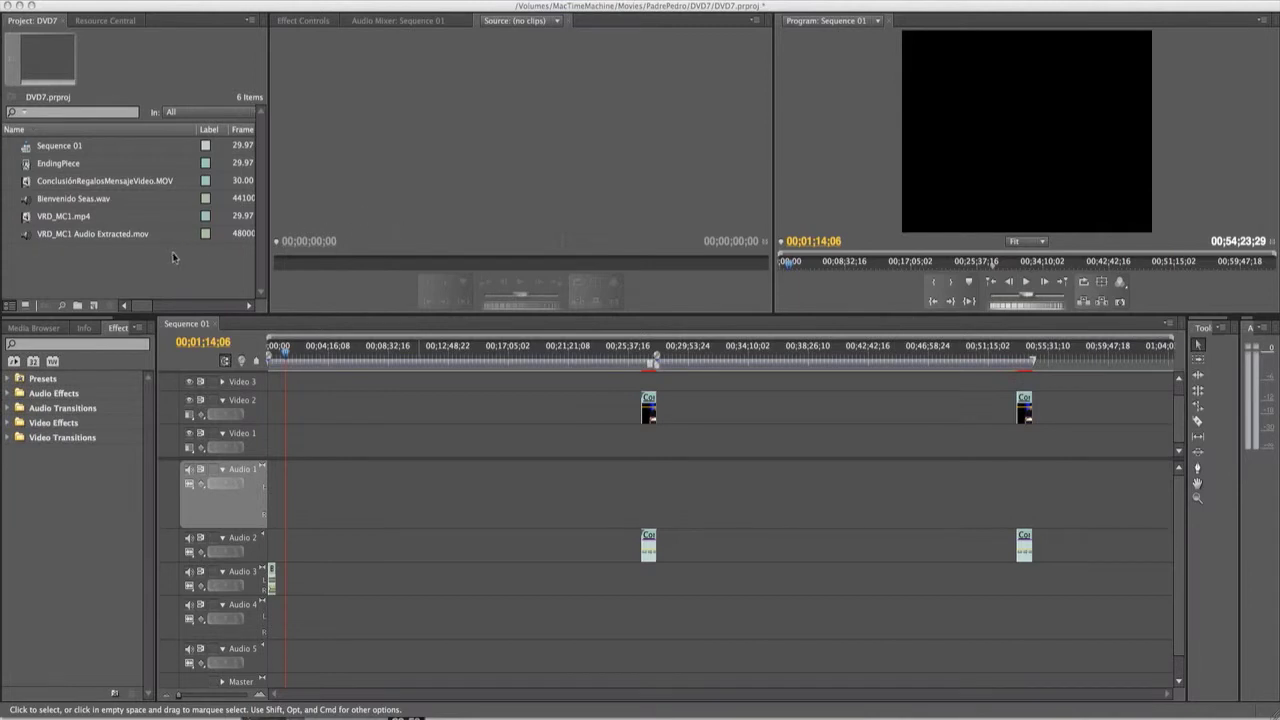
pyautogui.moveTo(170, 263)
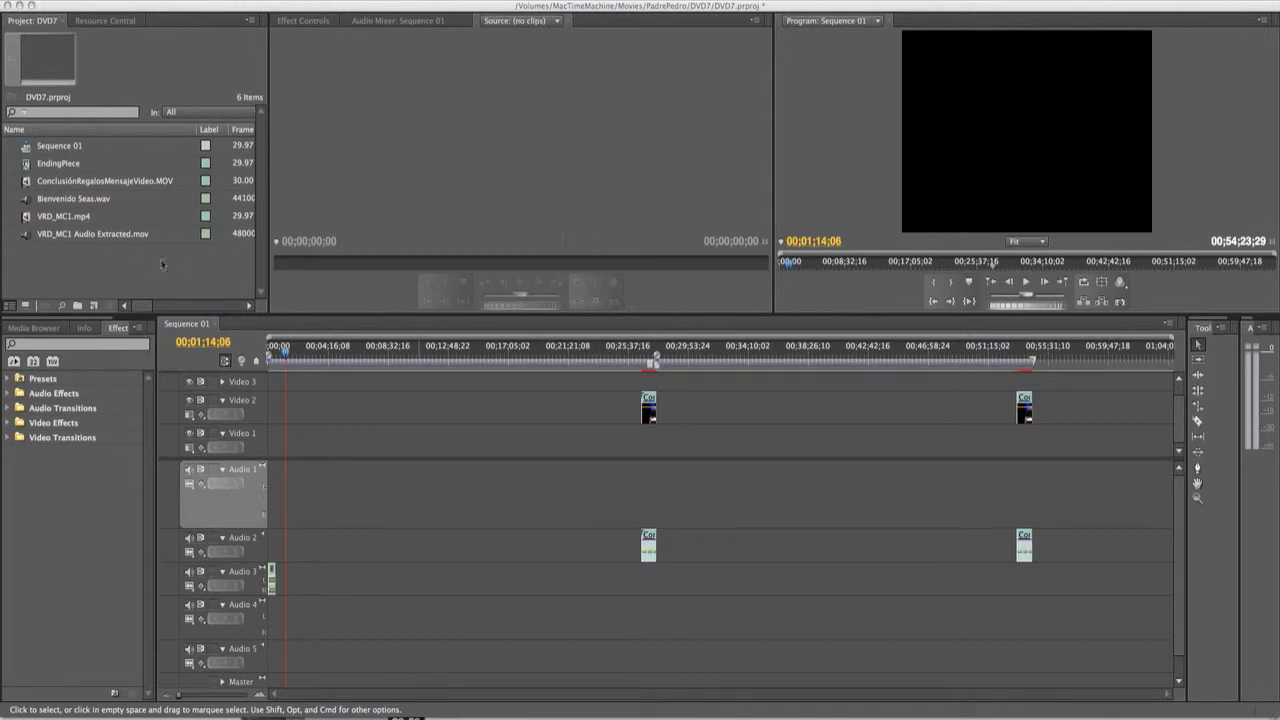
pyautogui.moveTo(181, 264)
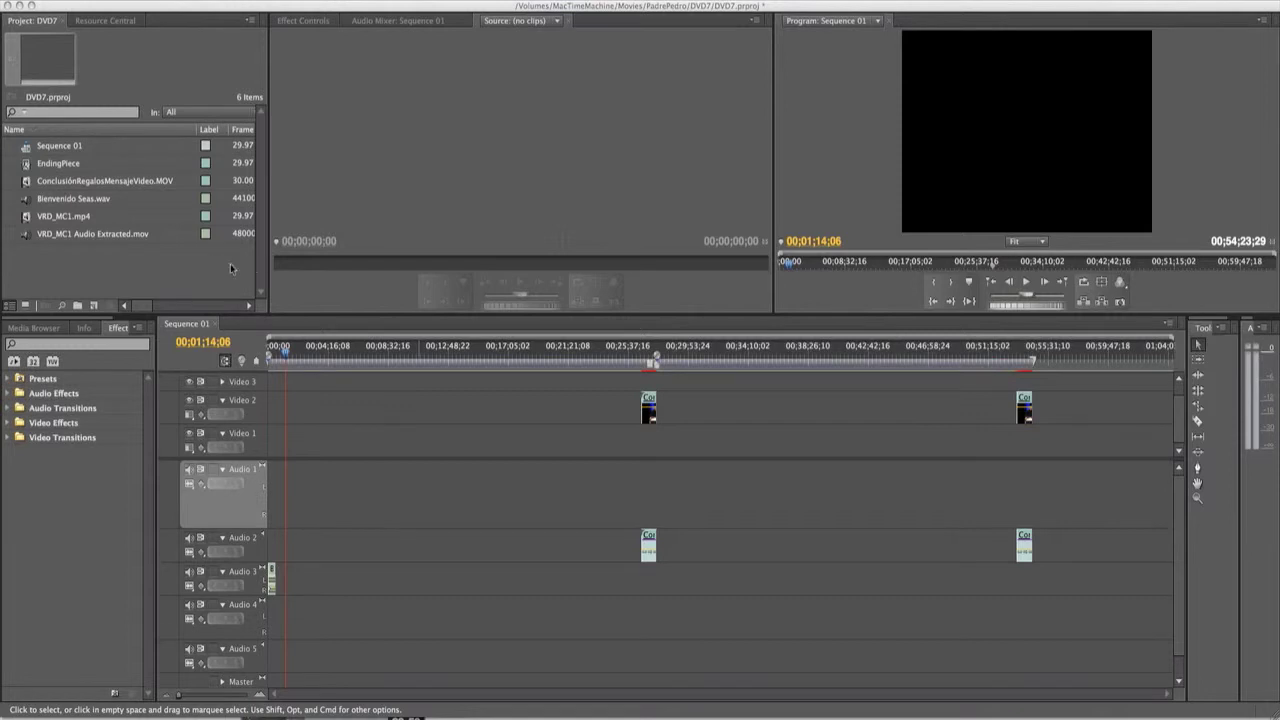
pyautogui.moveTo(335, 281)
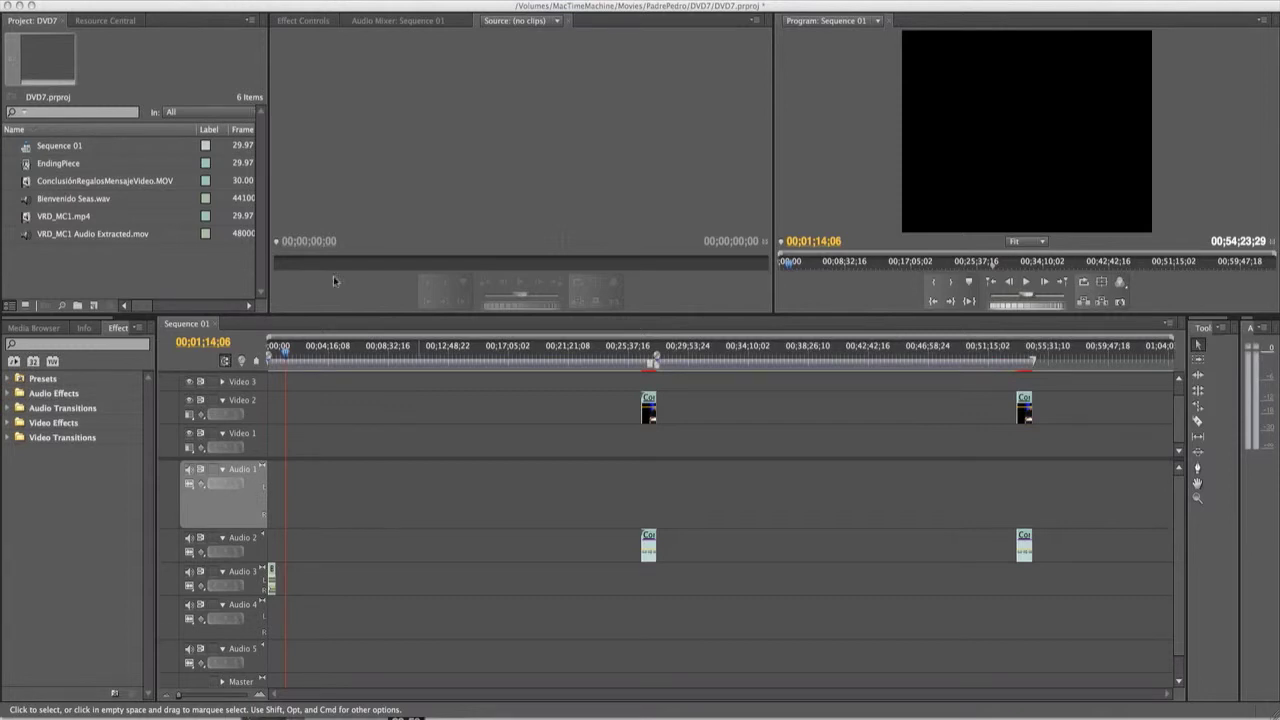
pyautogui.moveTo(275, 302)
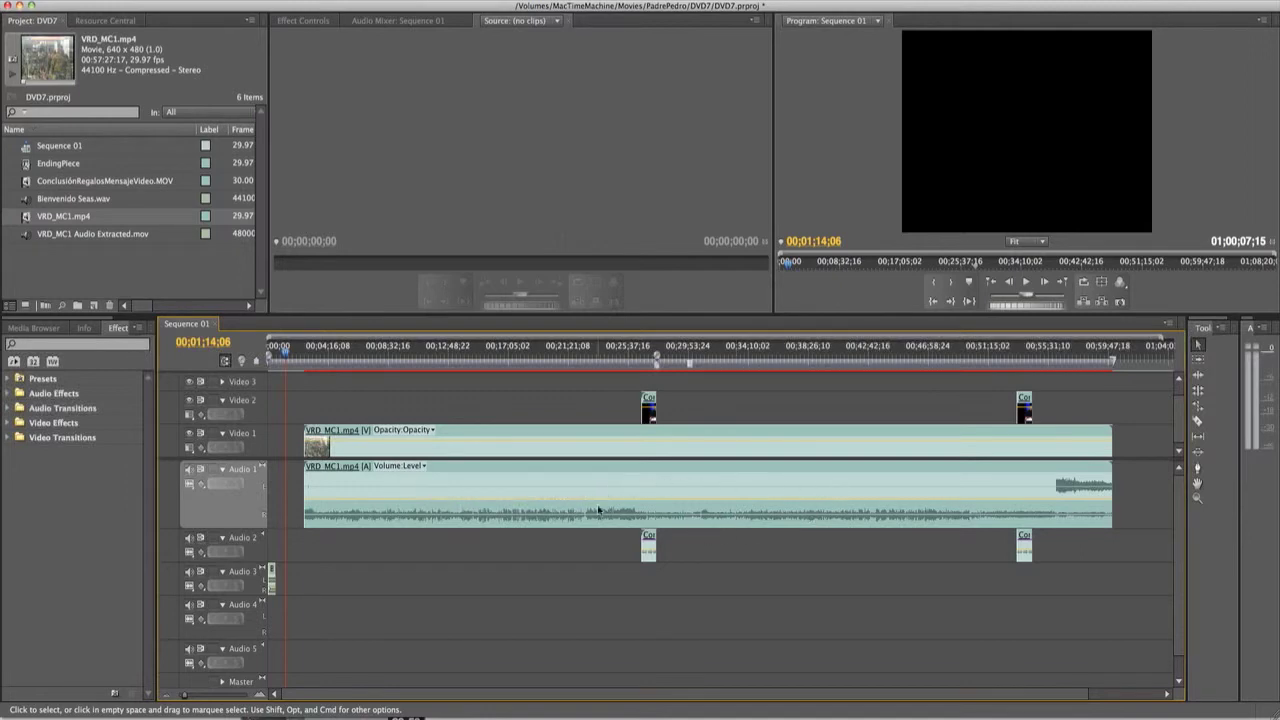
pyautogui.moveTo(805, 517)
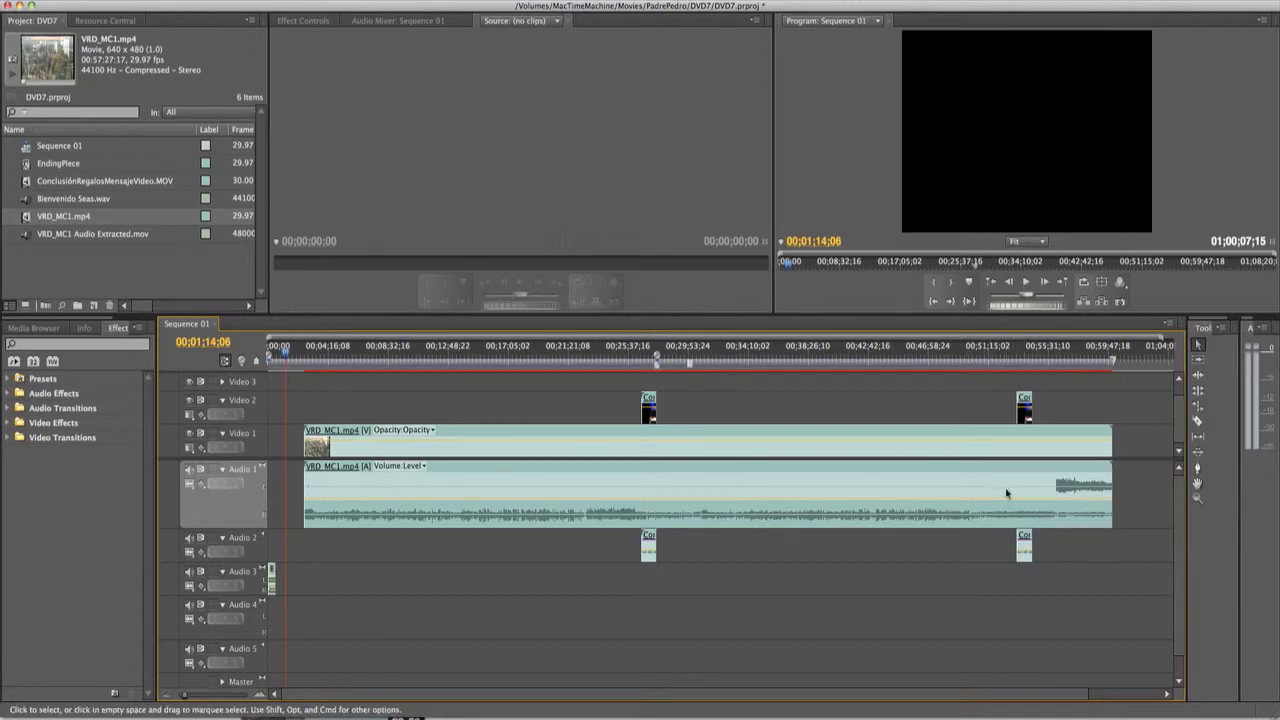
pyautogui.moveTo(443, 487)
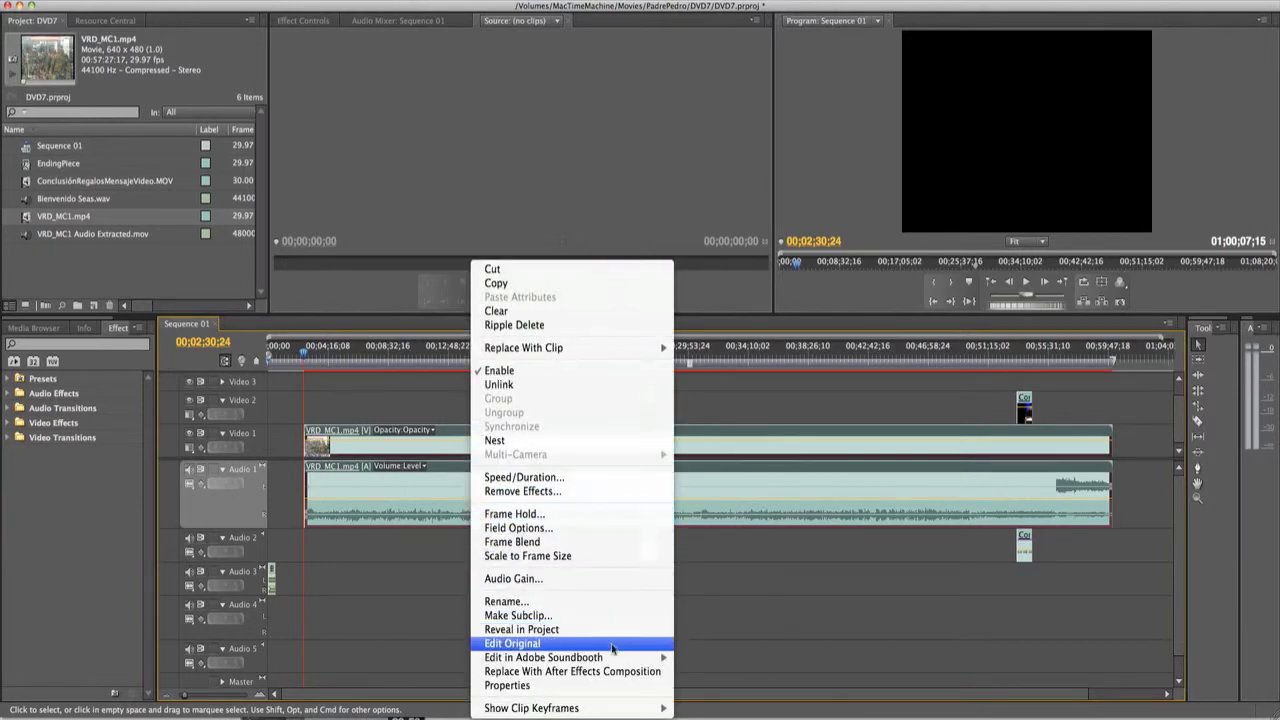
pyautogui.moveTo(543, 657)
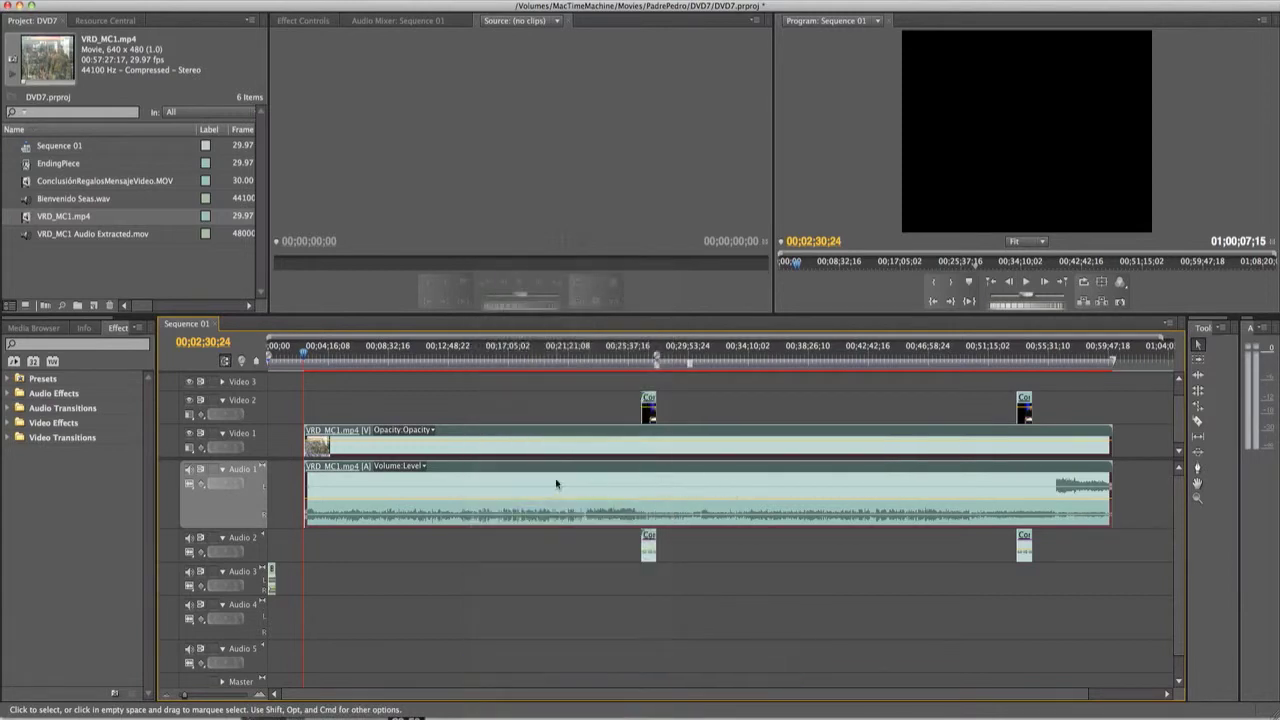
pyautogui.moveTo(610, 476)
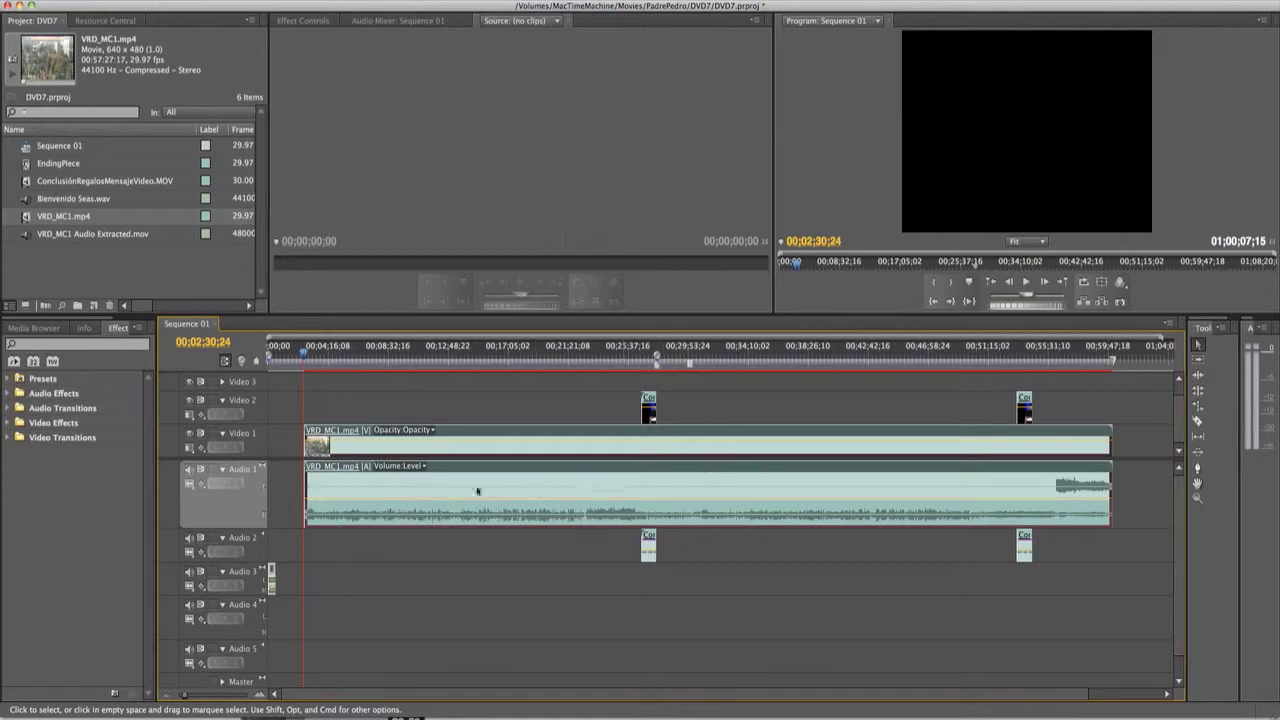
pyautogui.moveTo(600, 480)
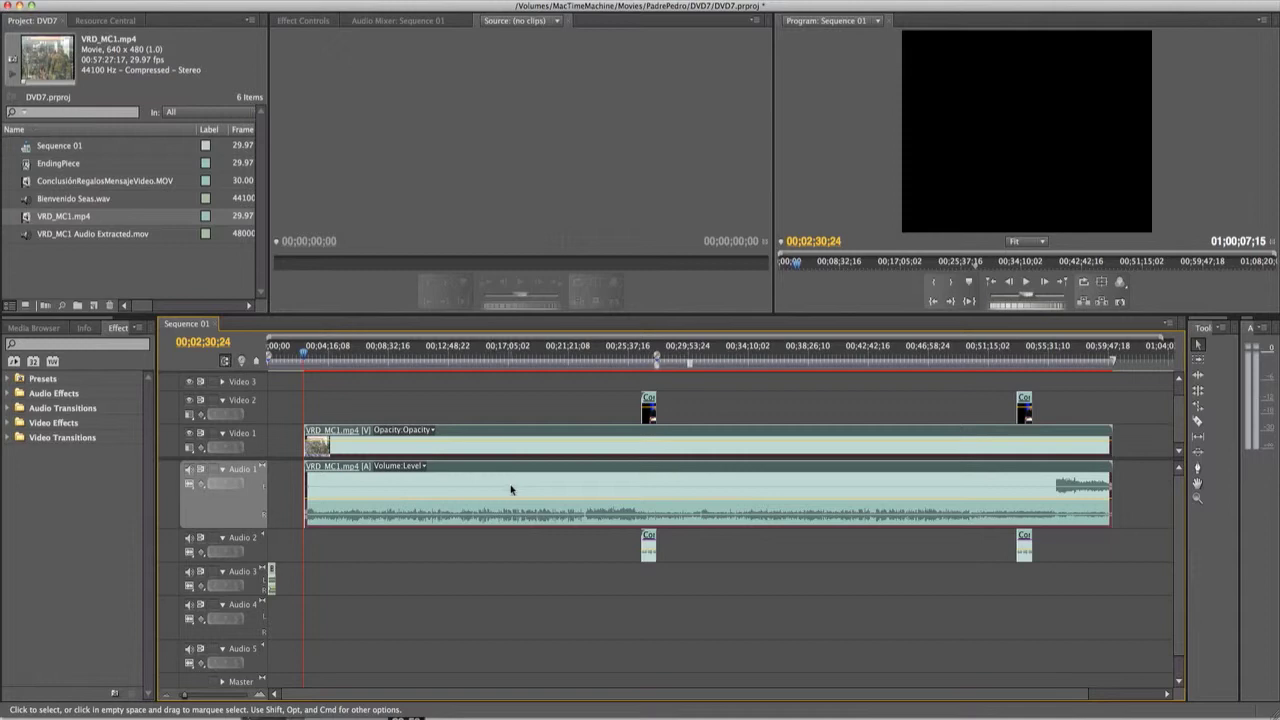
pyautogui.moveTo(505, 488)
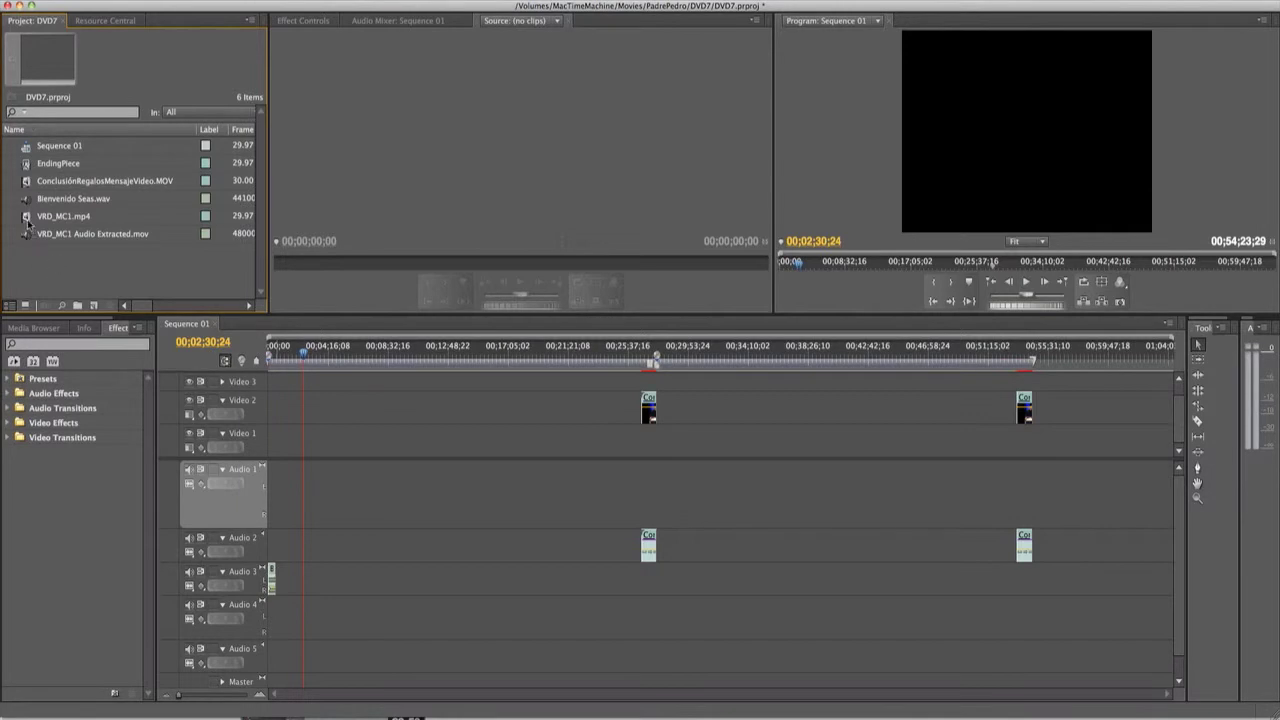
# In VRD_MC1.mp4's Audio Channels dialog, choose Mono as Stereo, disable source channel L, keep R
pyautogui.rightClick(63, 216)
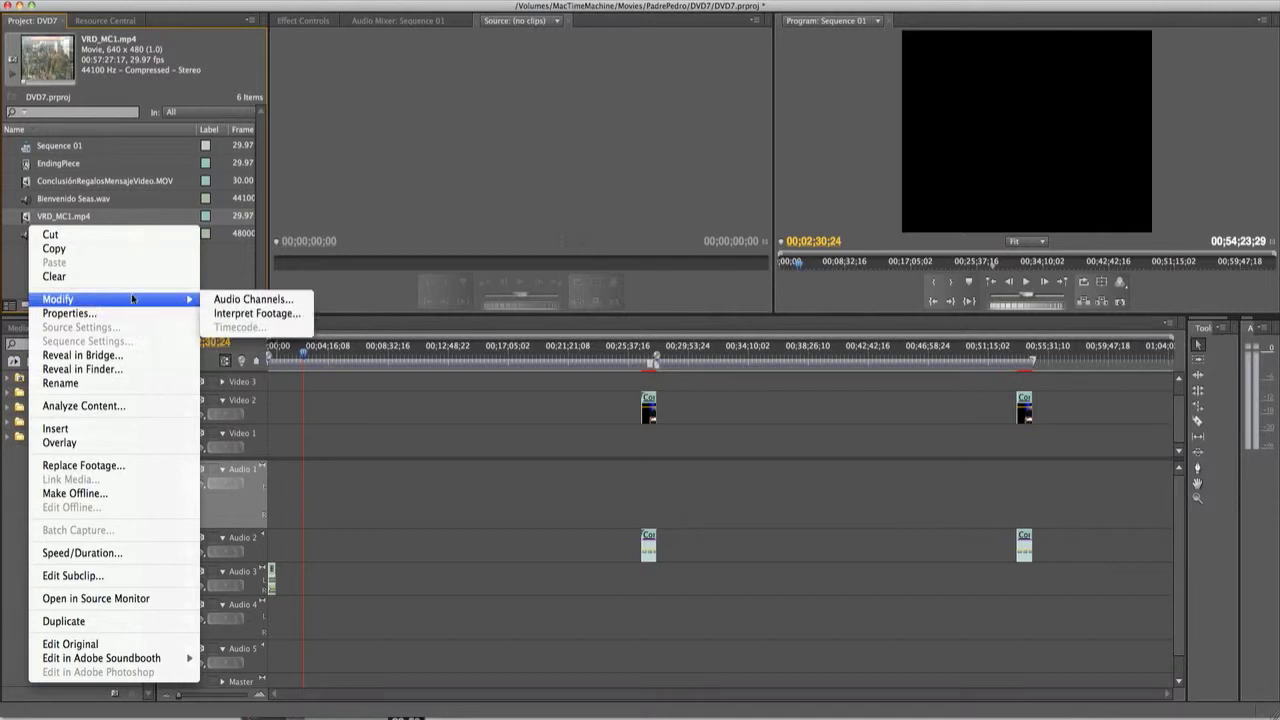
pyautogui.click(253, 299)
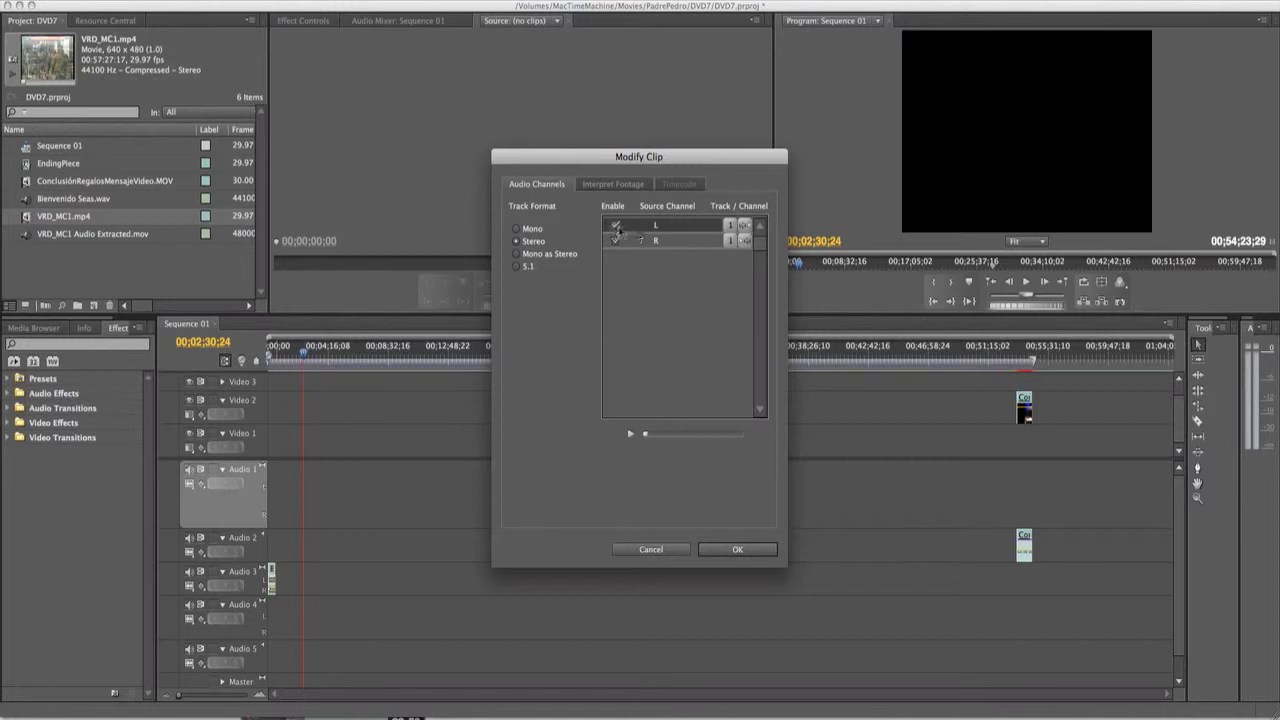
pyautogui.click(616, 224)
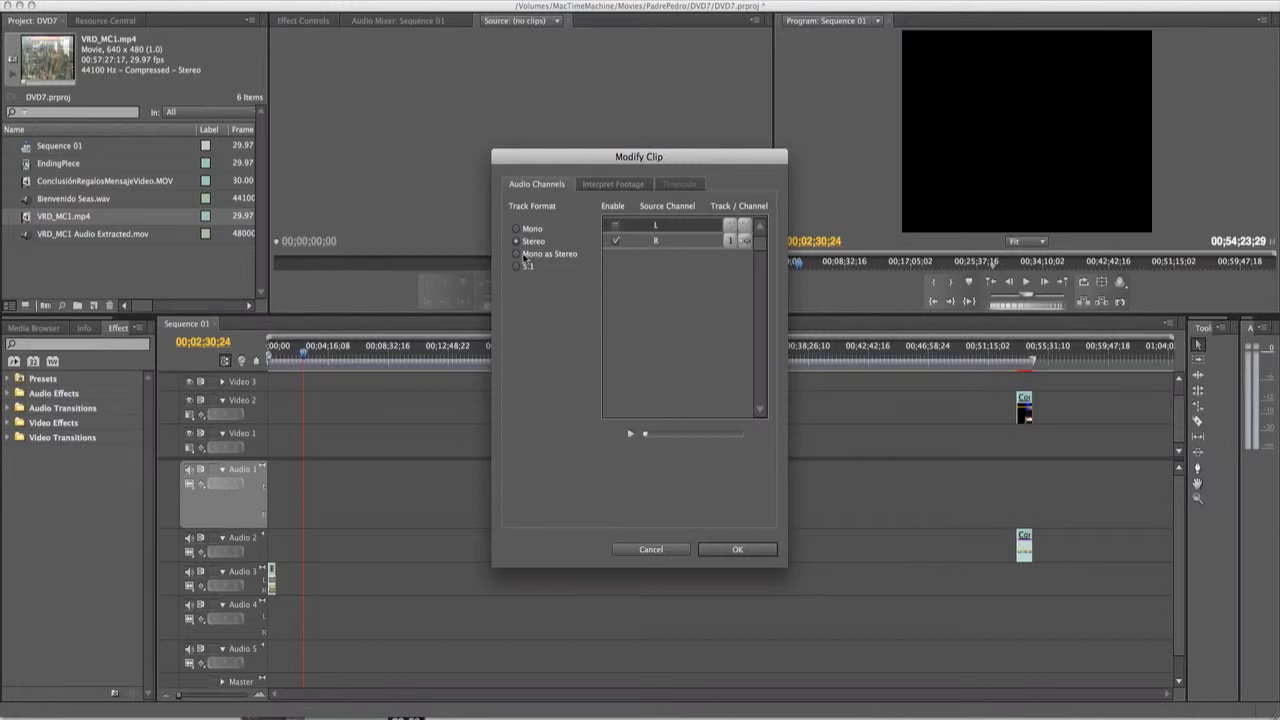
pyautogui.click(516, 253)
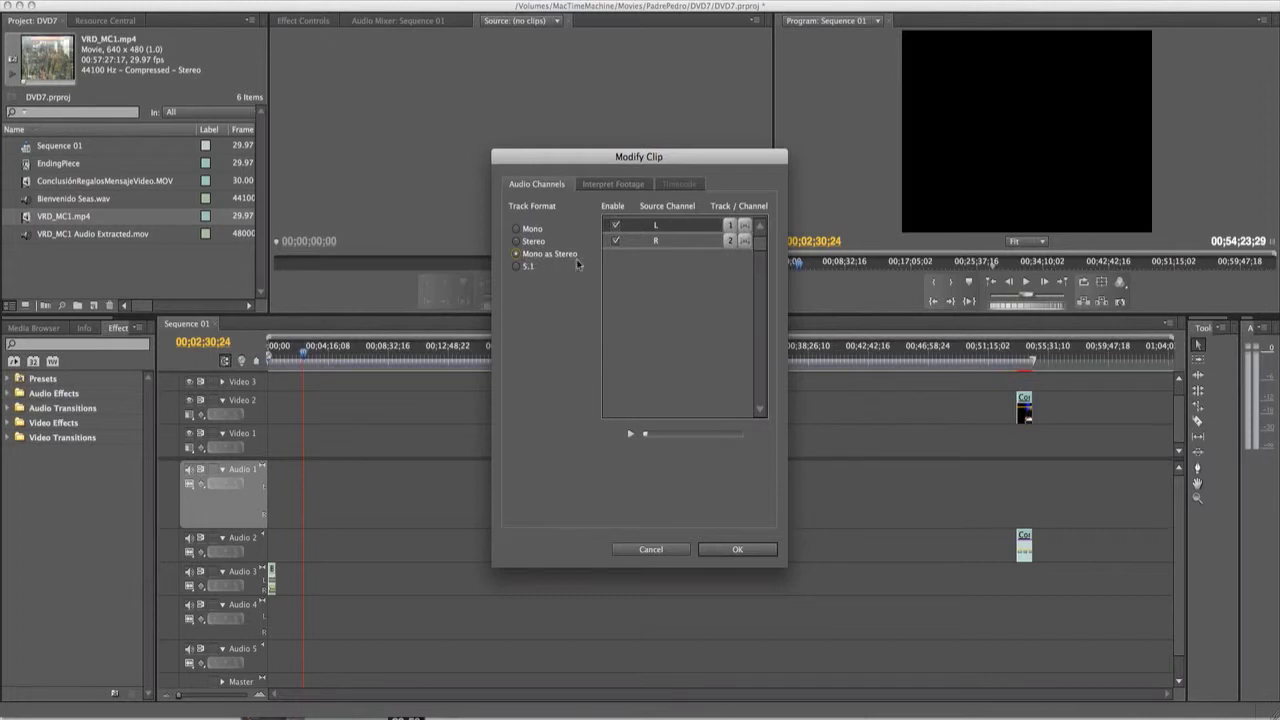
pyautogui.click(616, 224)
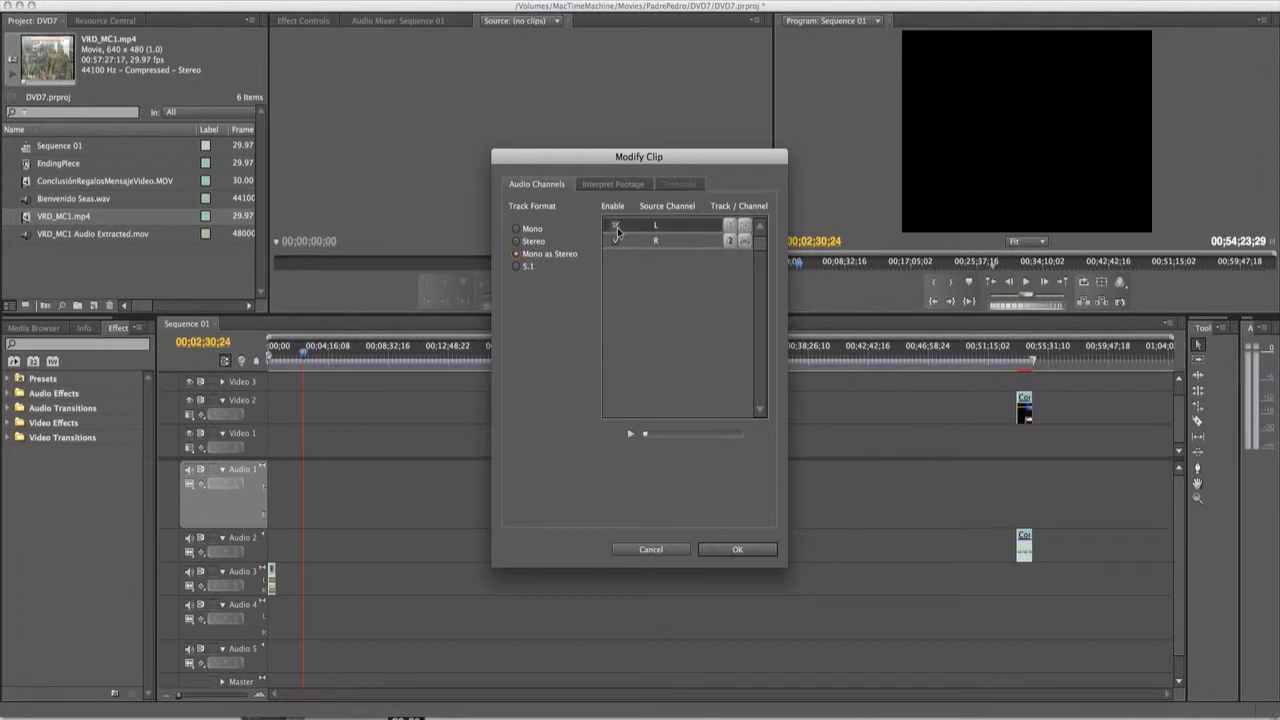
pyautogui.click(616, 240)
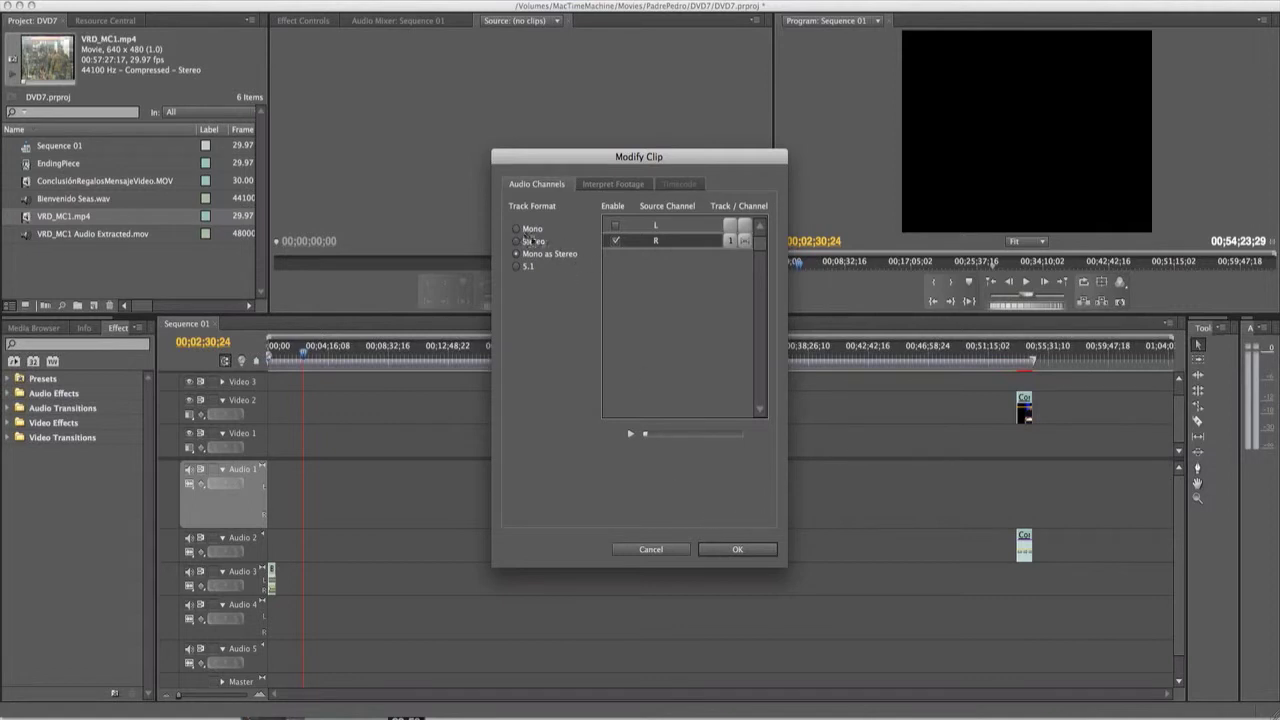
pyautogui.click(517, 253)
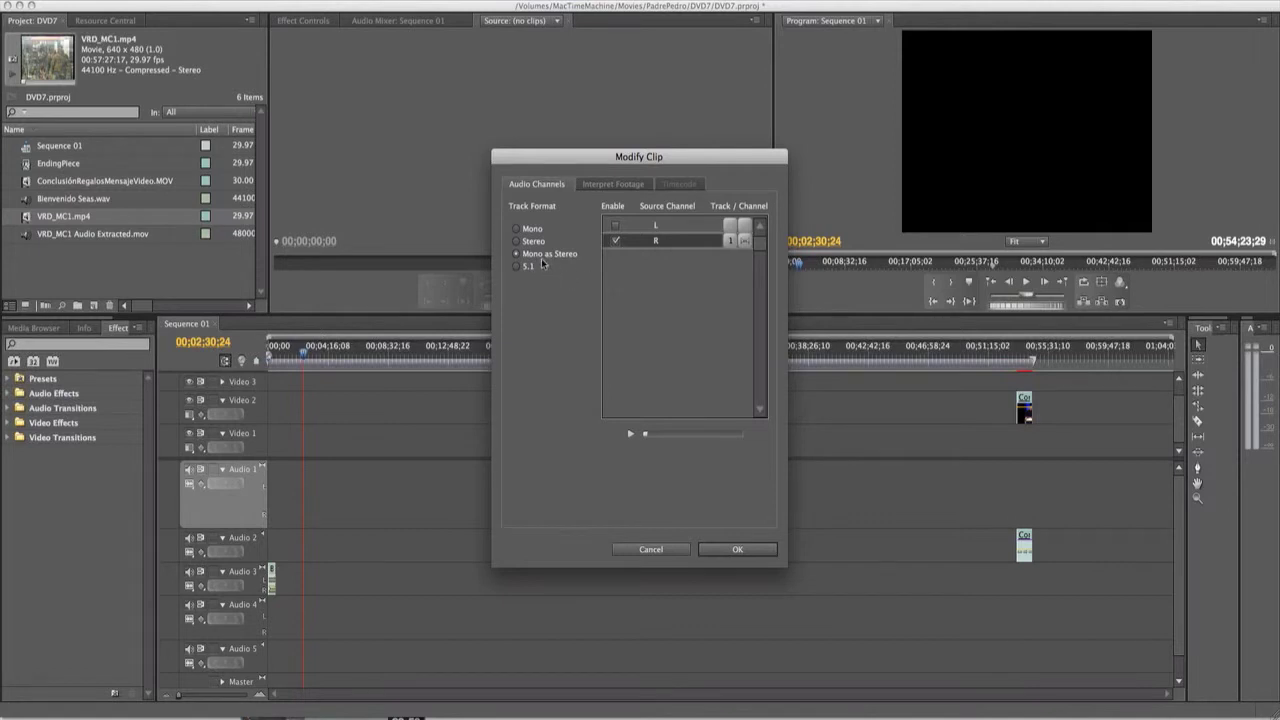
pyautogui.click(738, 549)
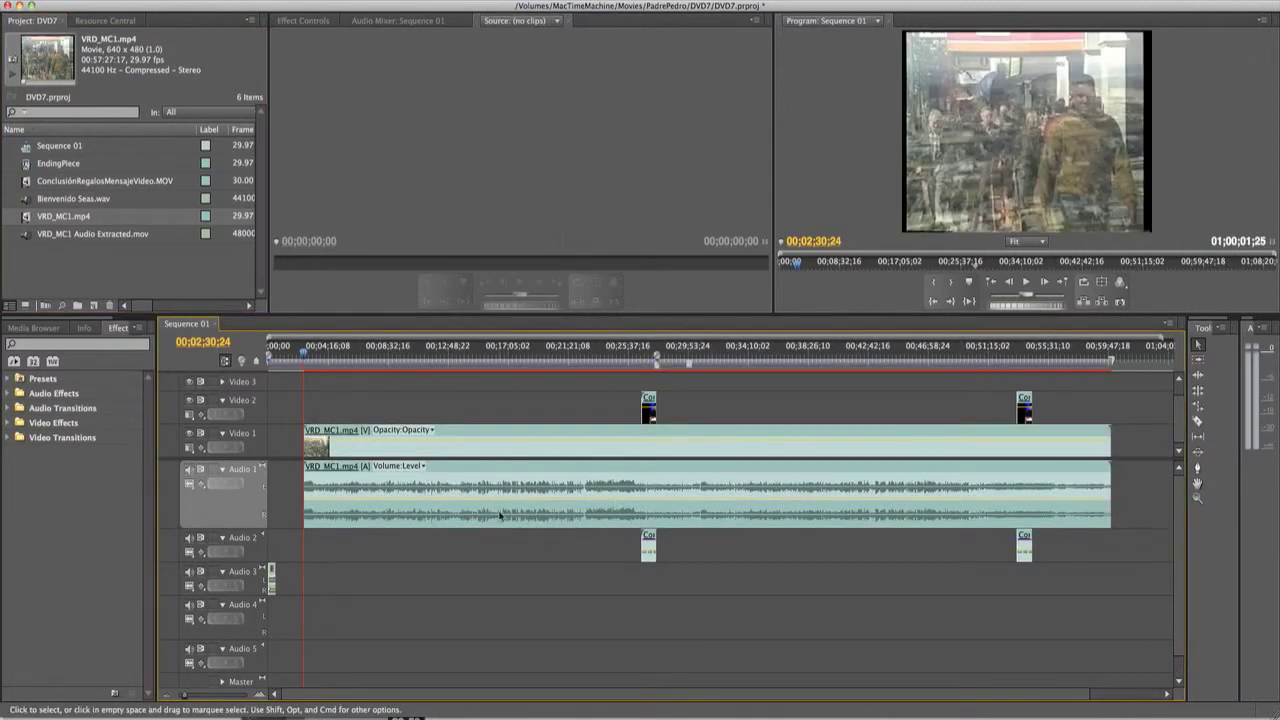
pyautogui.moveTo(478, 483)
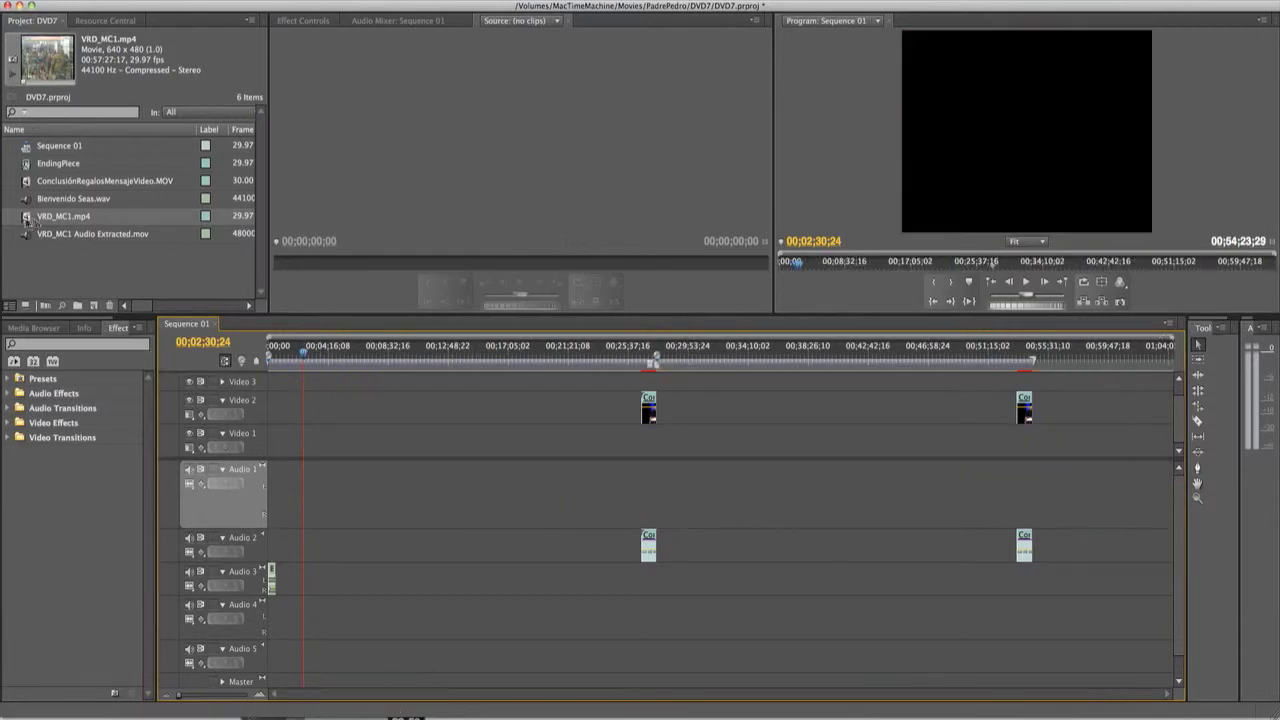
# Reopen VRD_MC1.mp4's Audio Channels settings and set the Track Format to Mono
pyautogui.rightClick(64, 216)
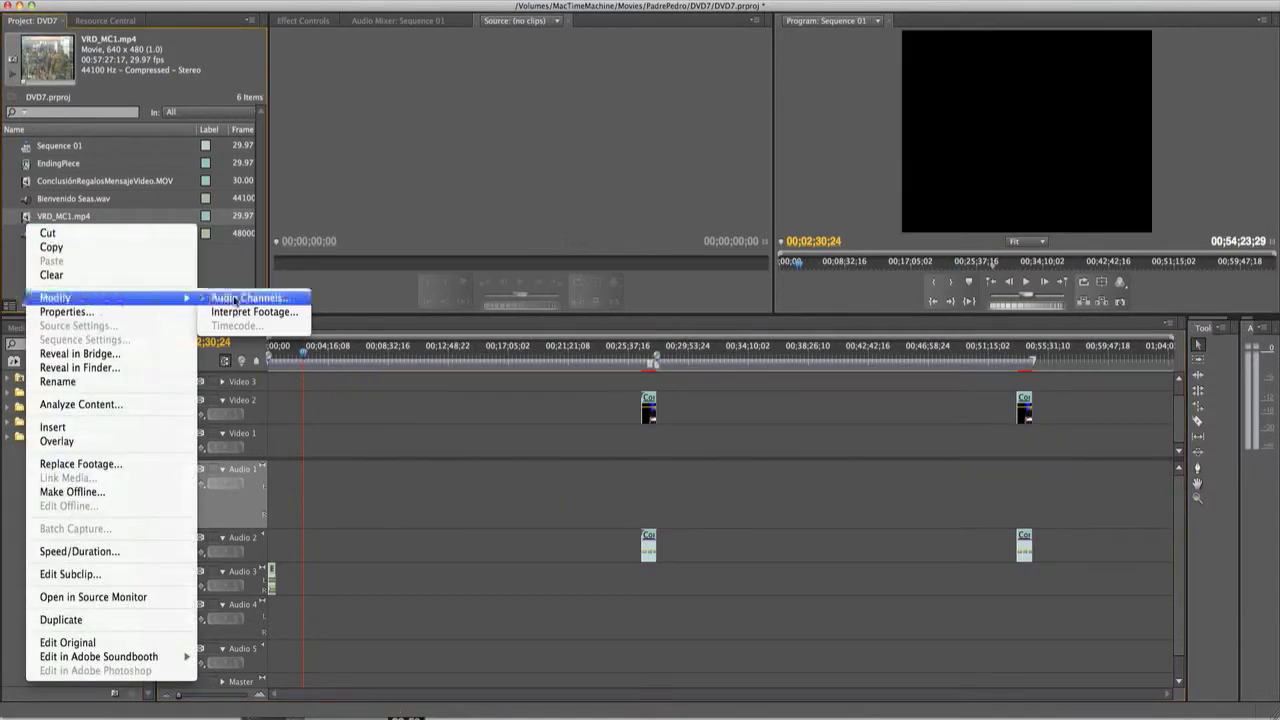
pyautogui.click(248, 297)
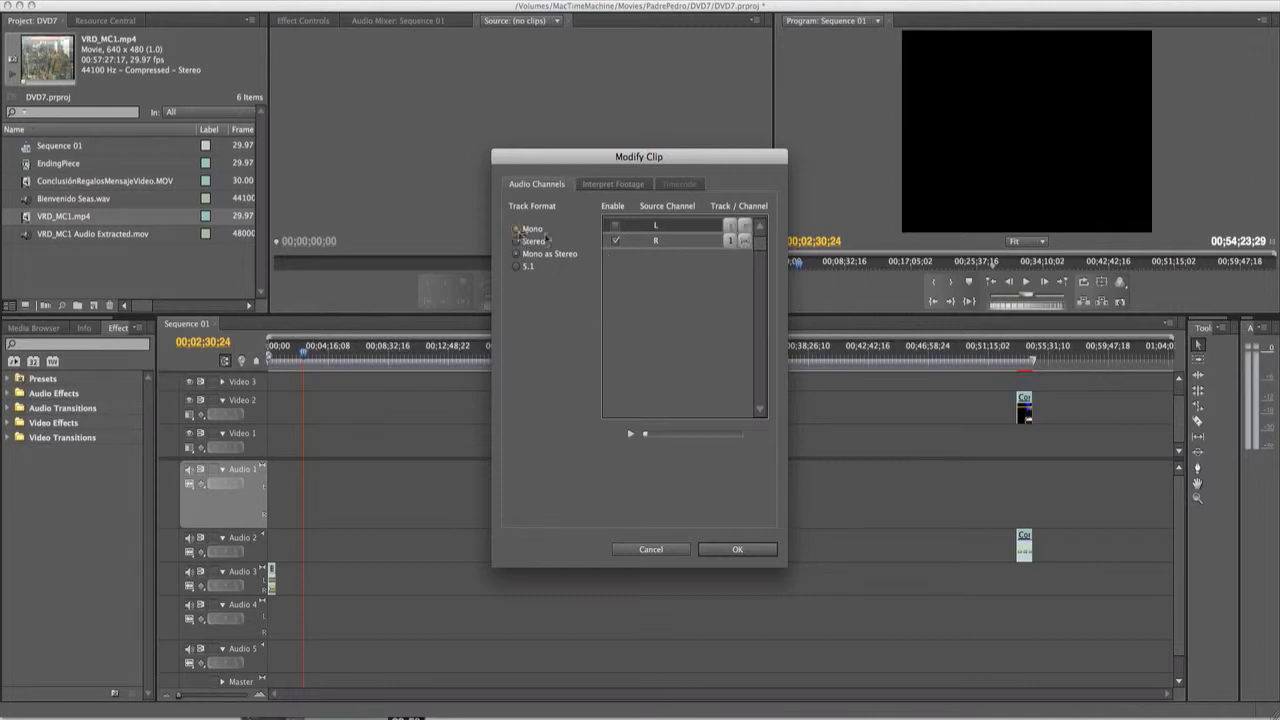
pyautogui.click(517, 228)
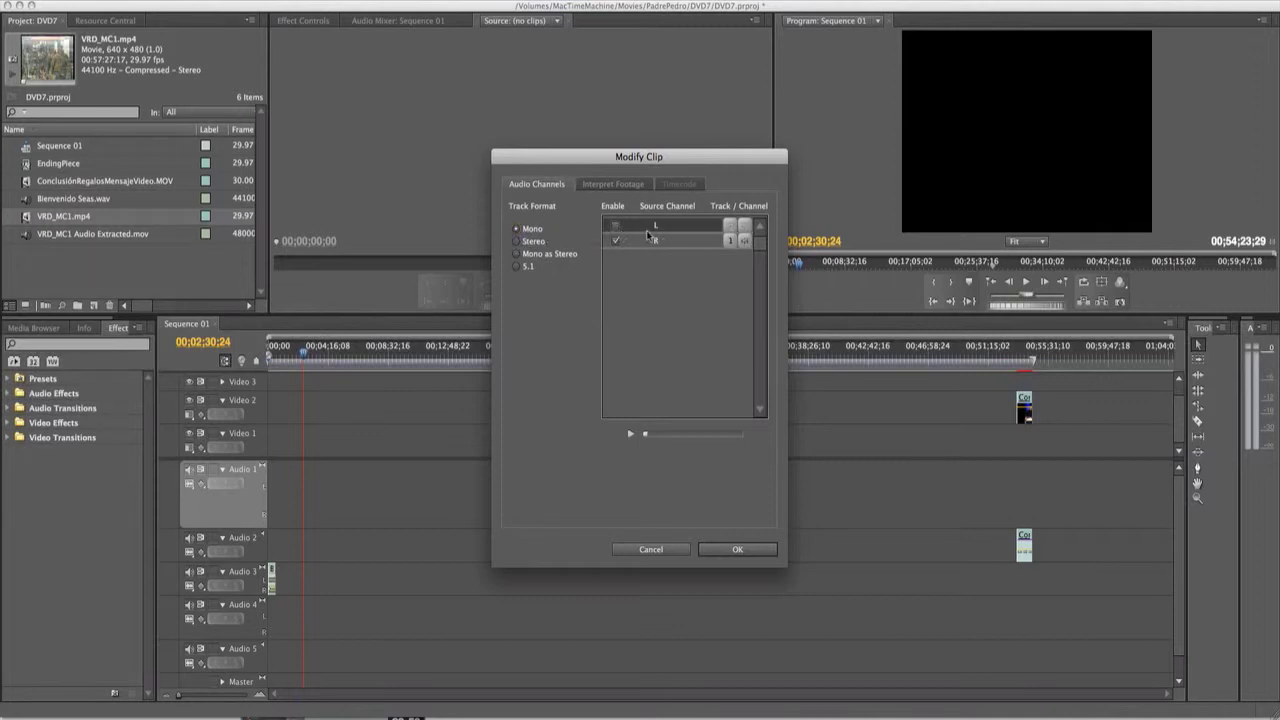
pyautogui.click(517, 253)
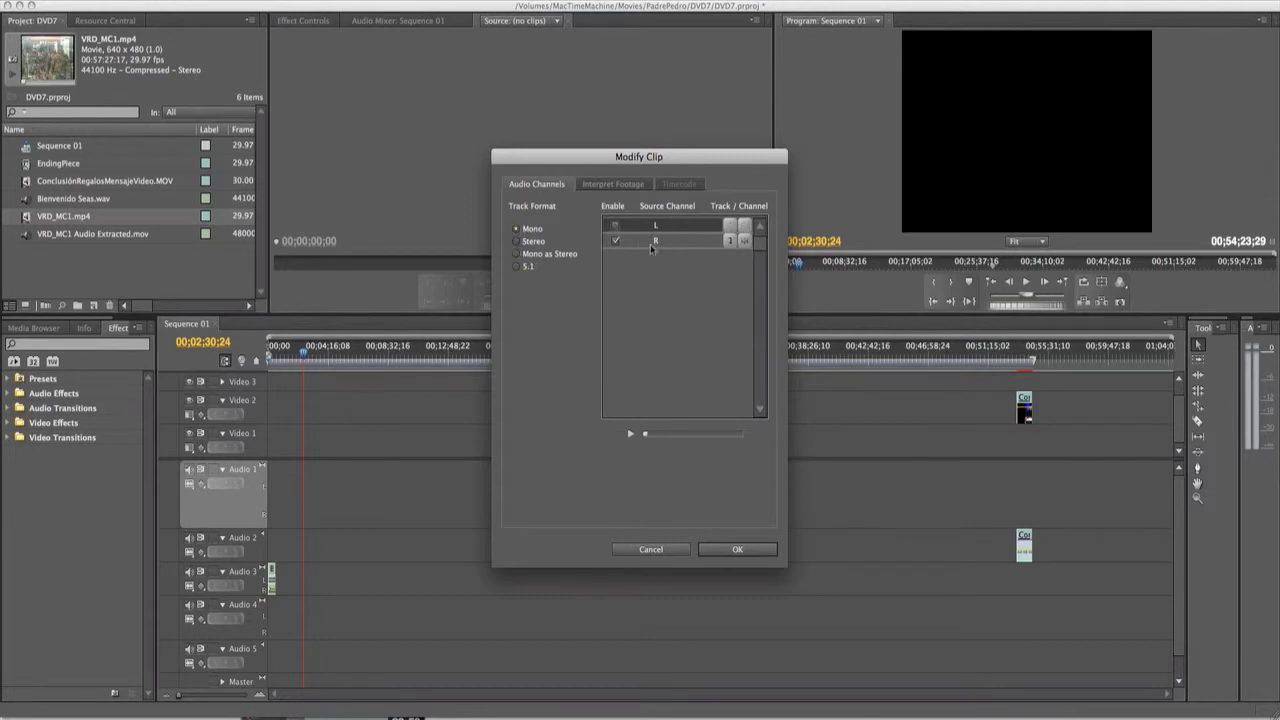
pyautogui.click(516, 228)
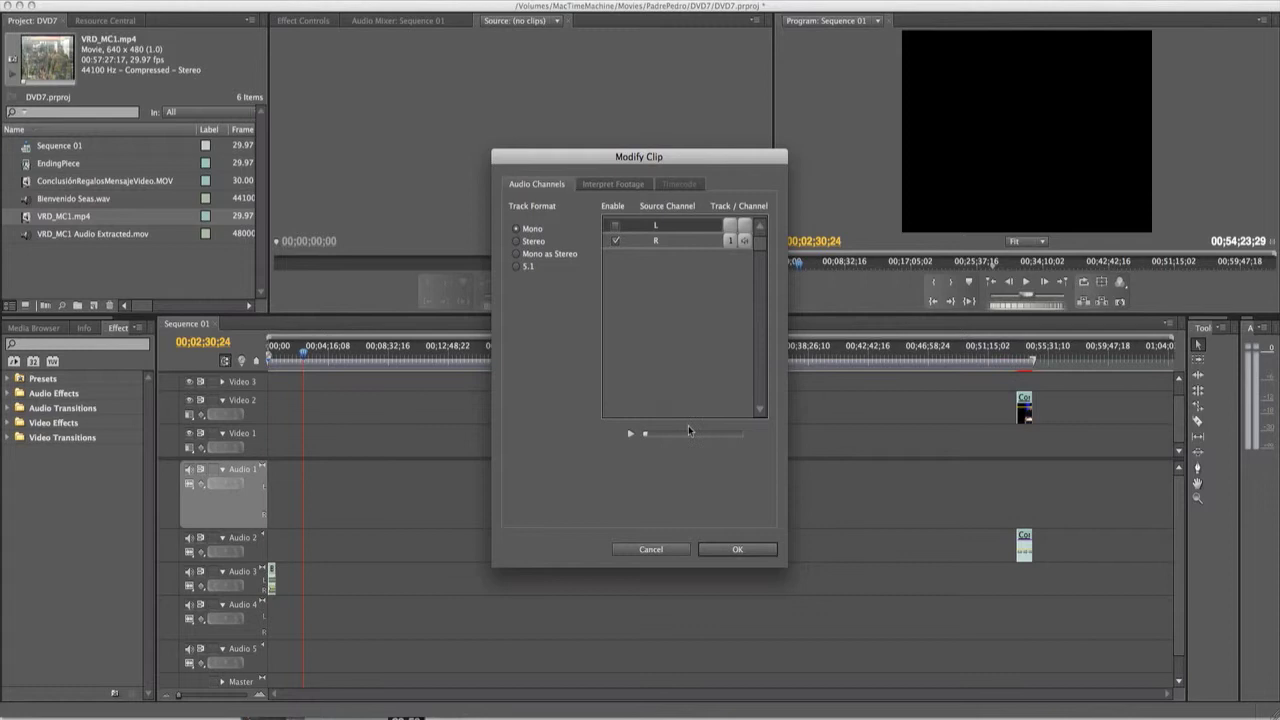
pyautogui.click(737, 549)
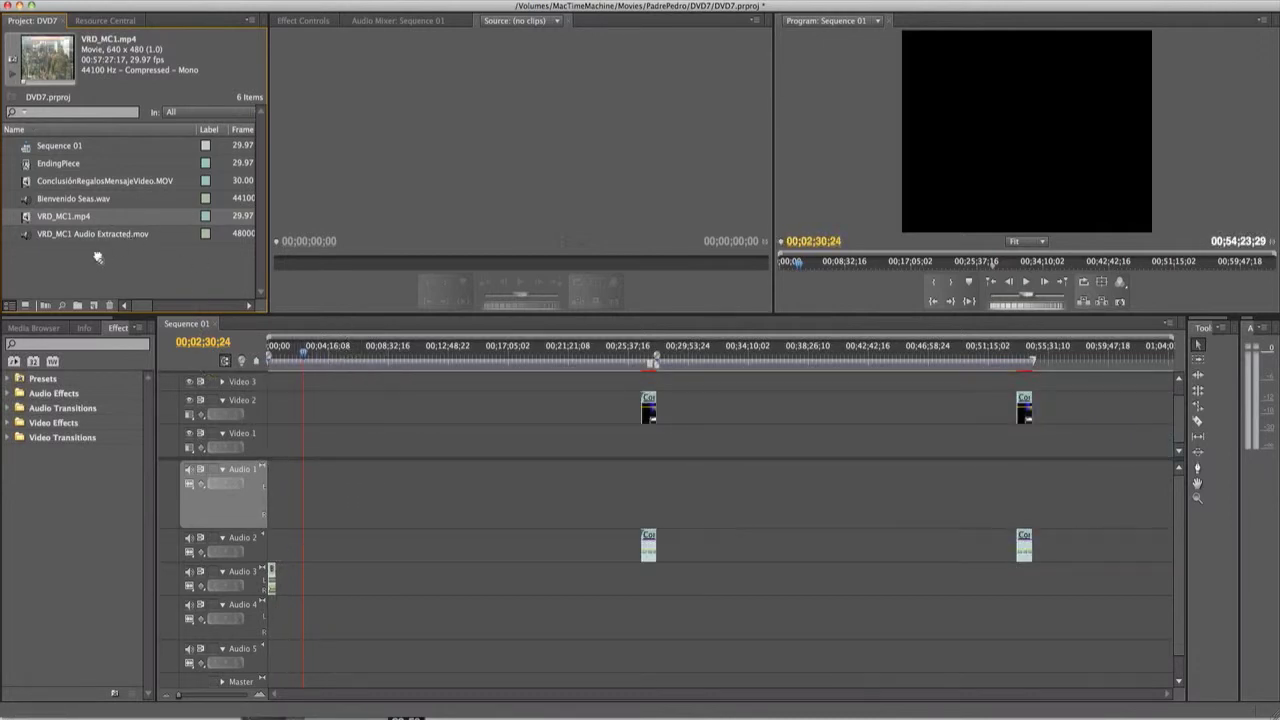
pyautogui.moveTo(218, 363)
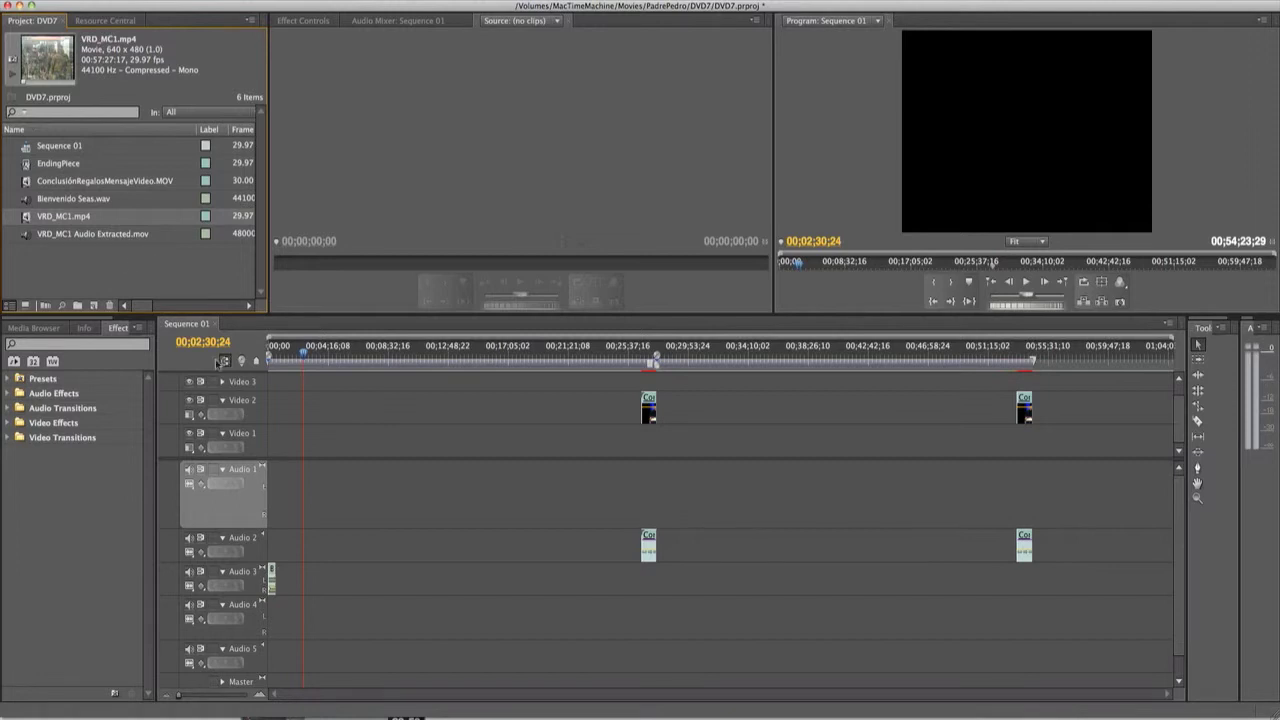
pyautogui.moveTo(270, 546)
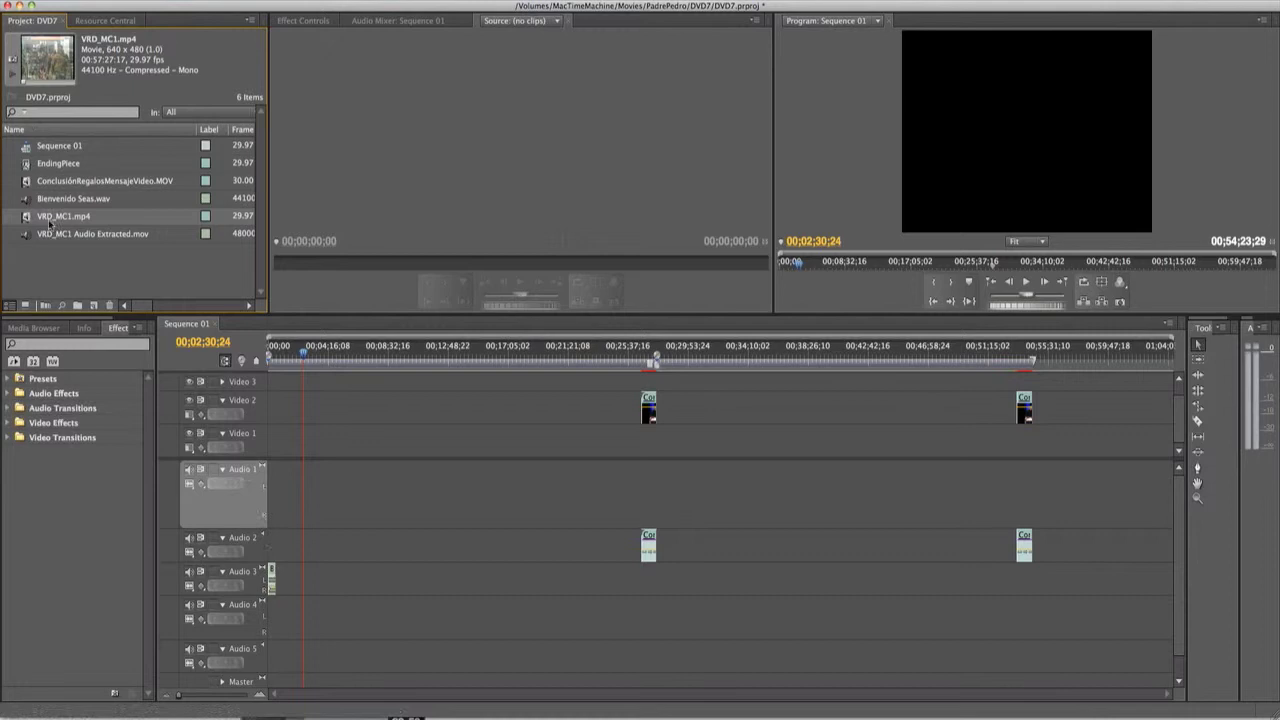
# Switch VRD_MC1.mp4 back to Mono as Stereo, disable channel L, and apply
pyautogui.rightClick(63, 216)
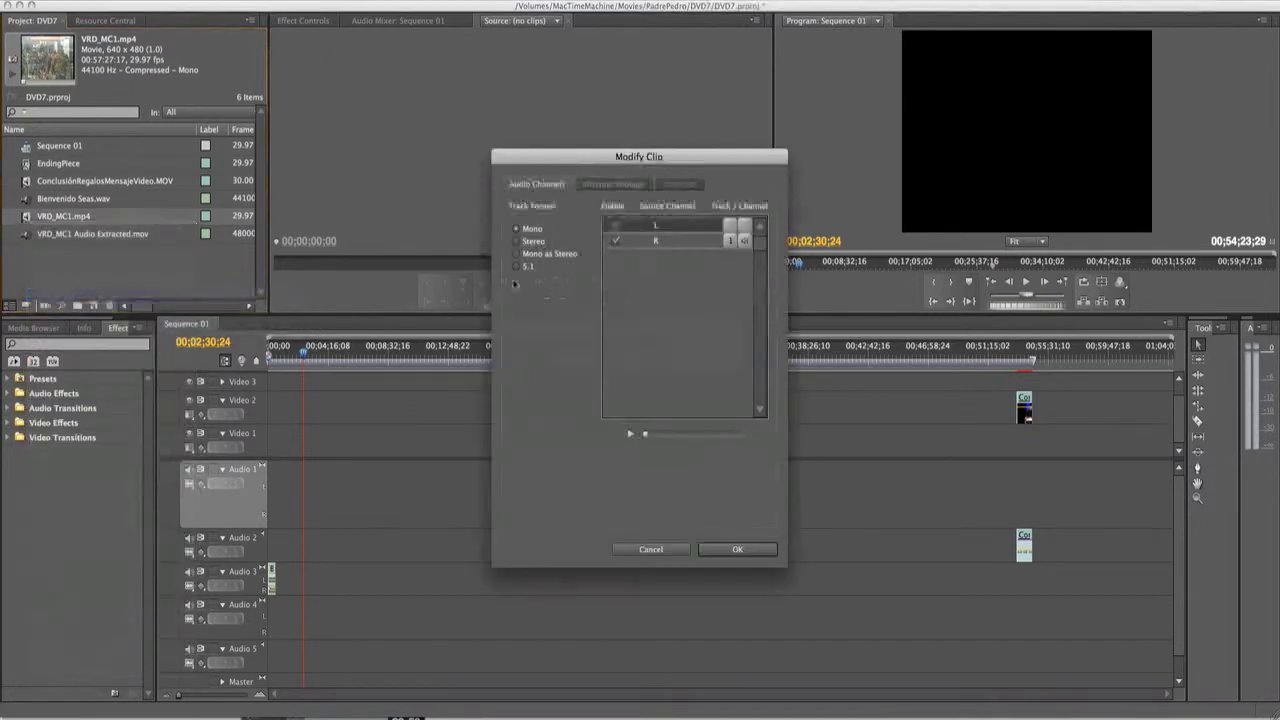
pyautogui.click(517, 253)
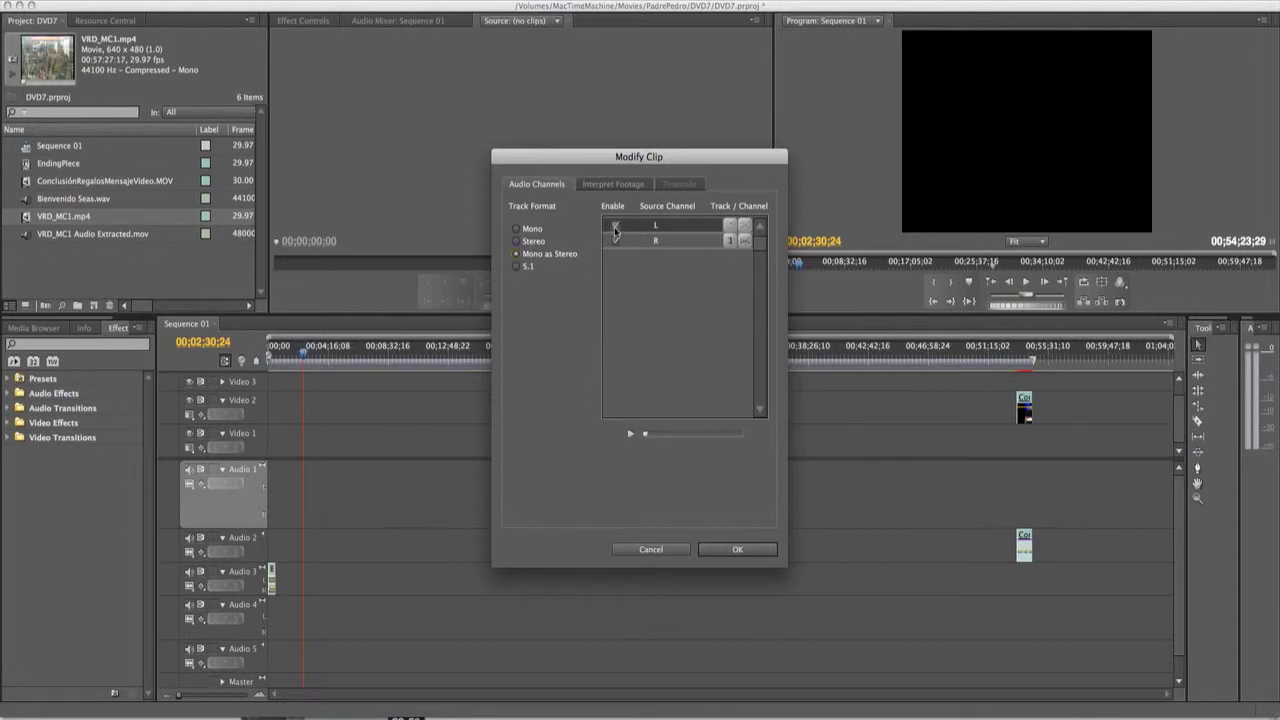
pyautogui.click(615, 225)
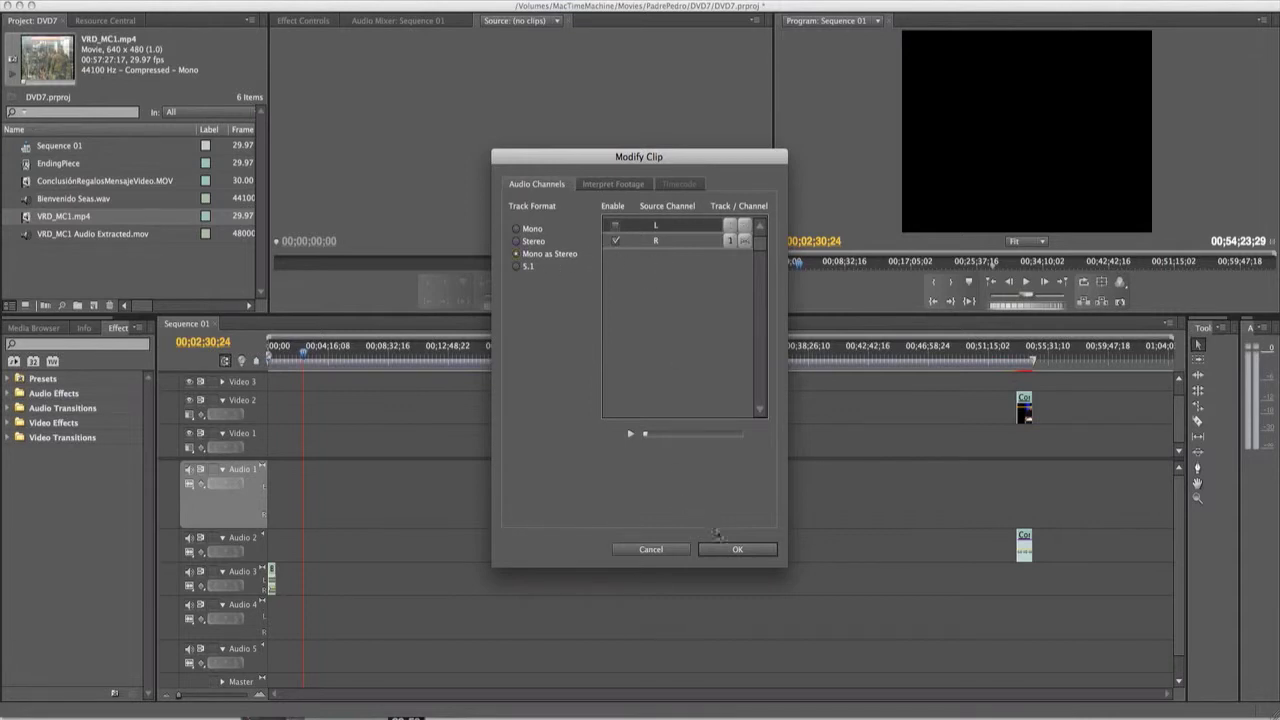
pyautogui.click(737, 549)
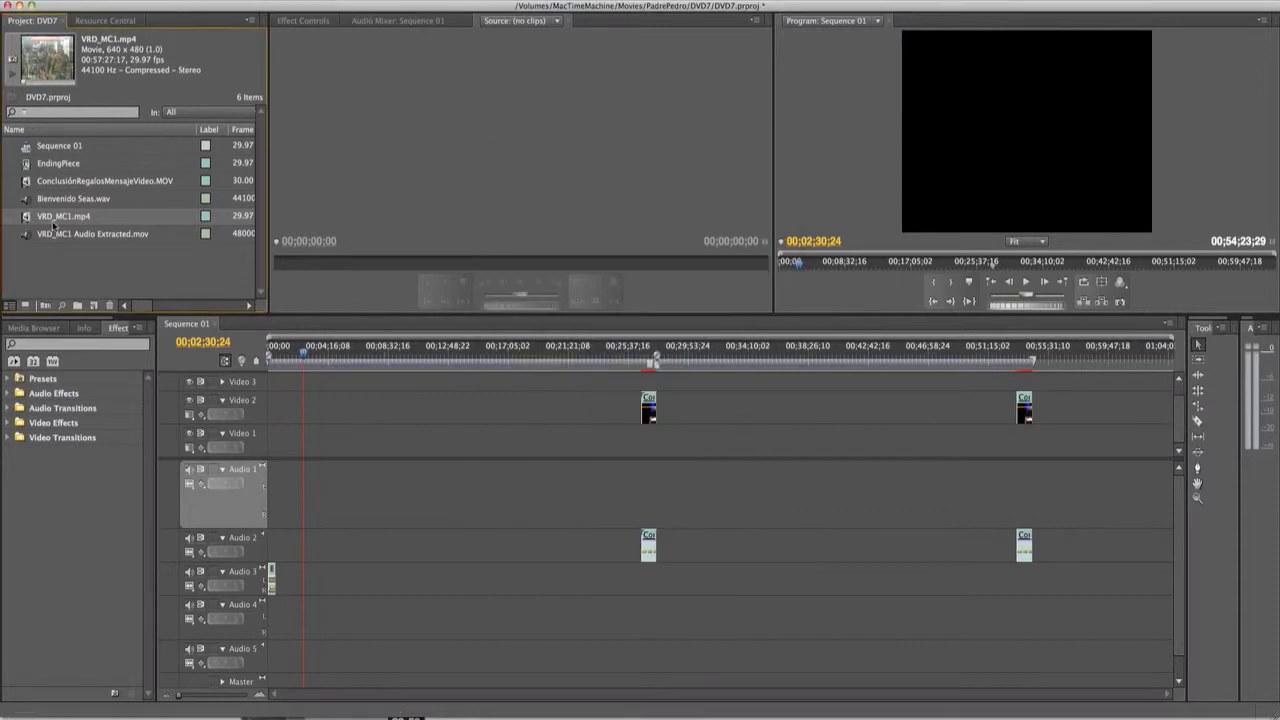